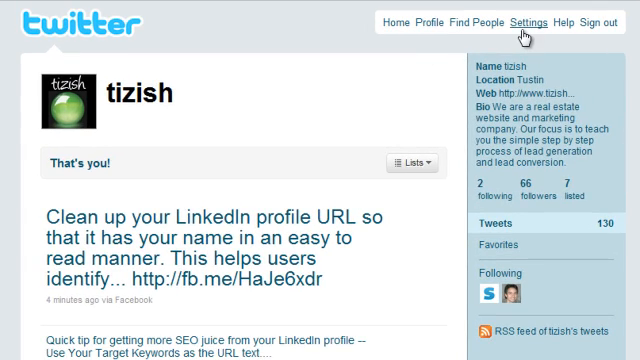
Open account settings and scroll to the background image option to choose twitterback.jpg
left_click(524, 19)
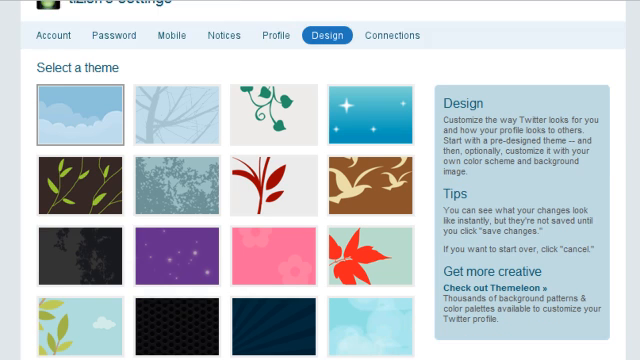
scroll("down", 3)
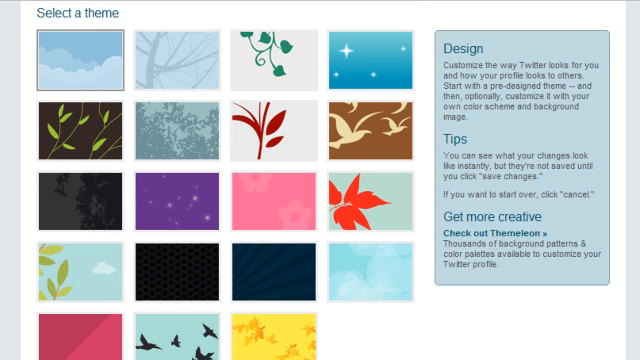
scroll("down", 3)
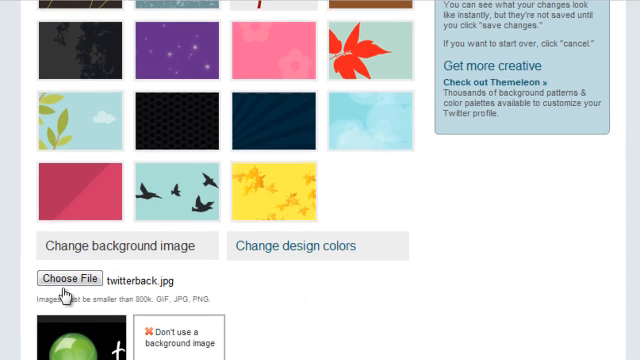
Save changes to apply twitterback.jpg as the profile background
scroll("down", 3)
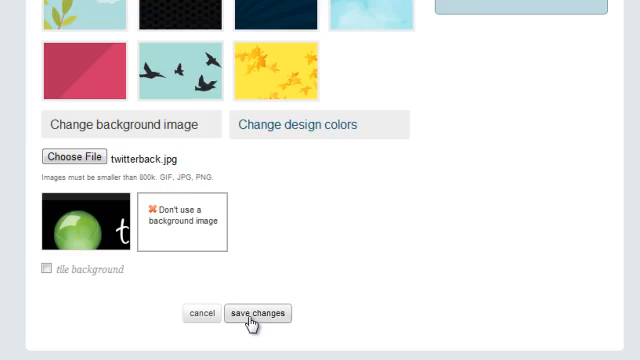
left_click(256, 313)
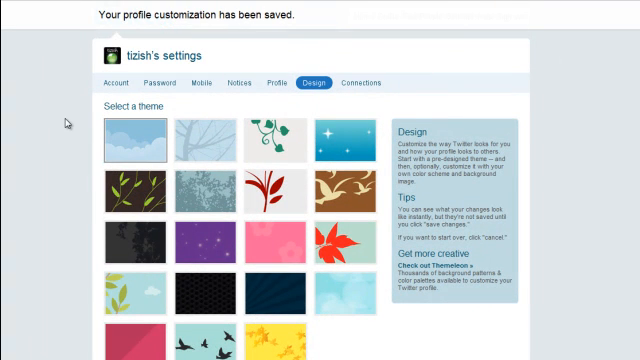
Scroll the reloaded settings page showing the new tizish background
scroll("down", 3)
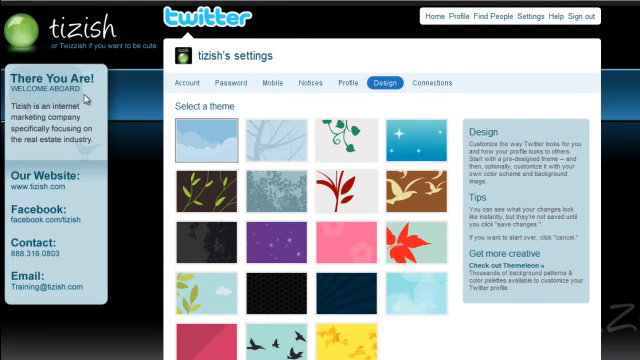
scroll("down", 3)
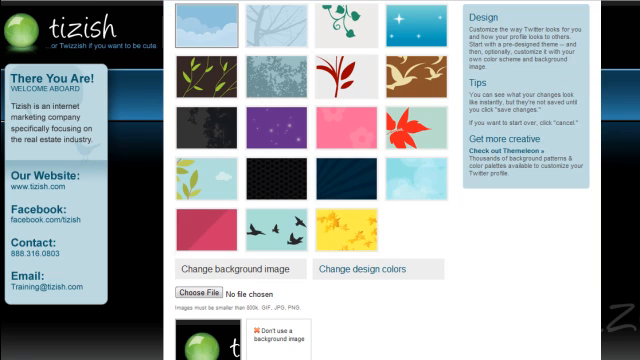
scroll("down", 3)
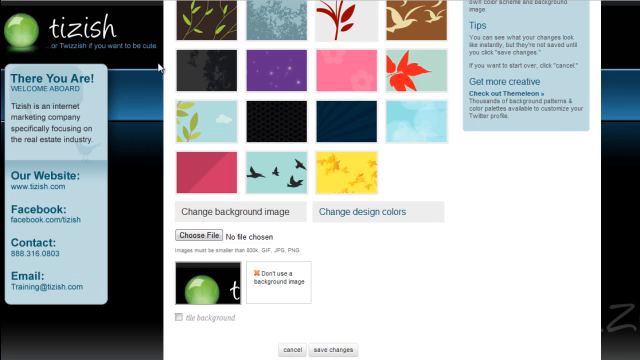
mouse_move(42, 158)
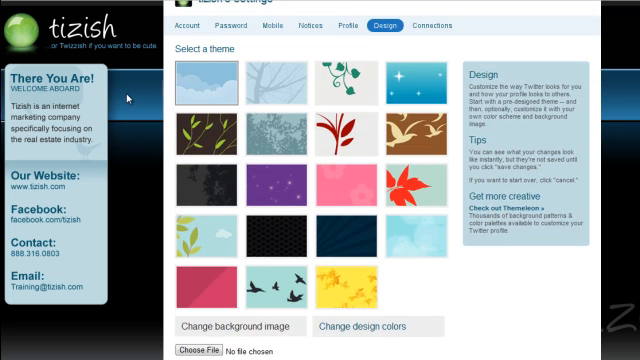
Scroll down the Design tab to reveal the background, text, link, sidebar and border colors
scroll("down", 3)
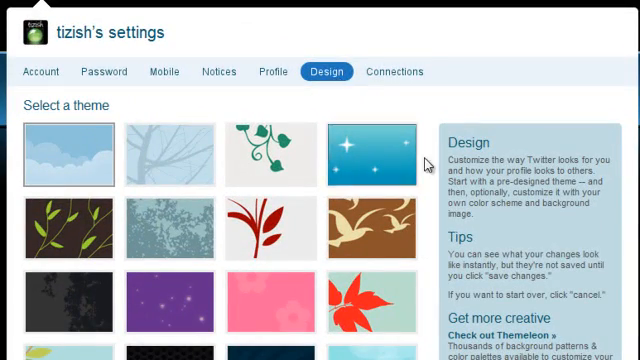
scroll("down", 3)
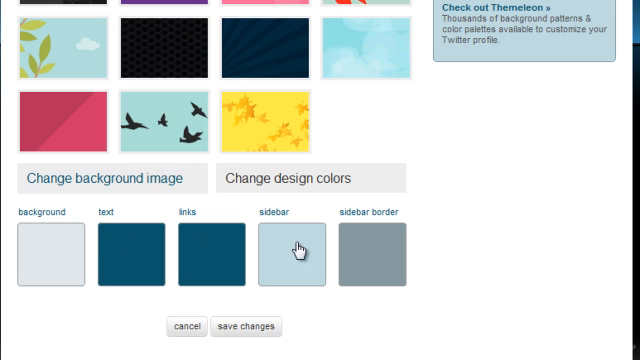
mouse_move(385, 233)
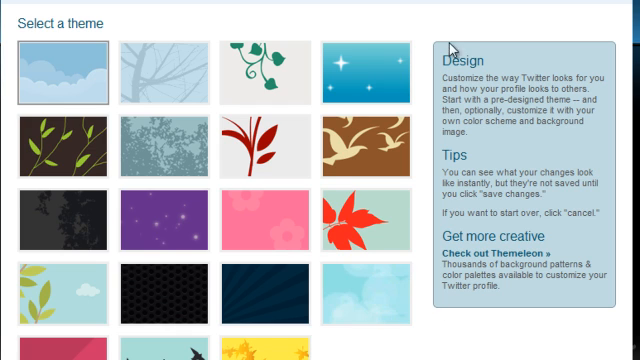
mouse_move(508, 309)
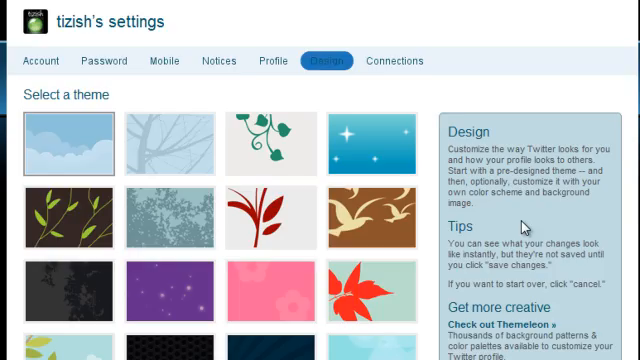
scroll("down", 3)
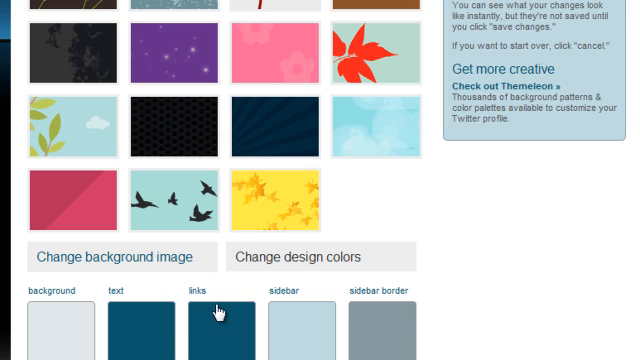
mouse_move(54, 330)
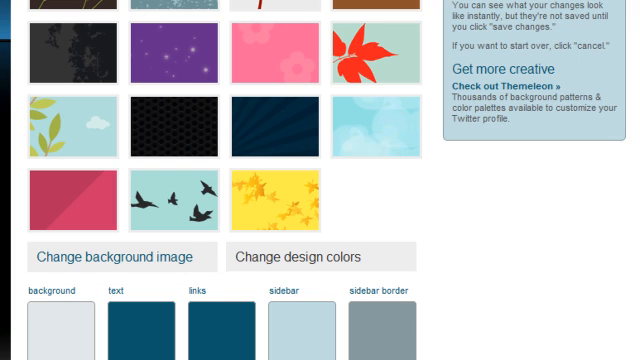
scroll("down", 3)
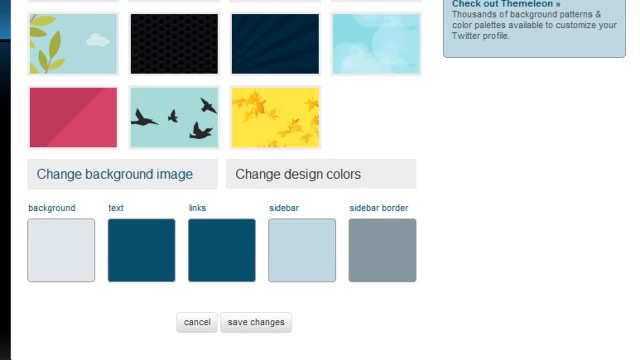
mouse_move(271, 237)
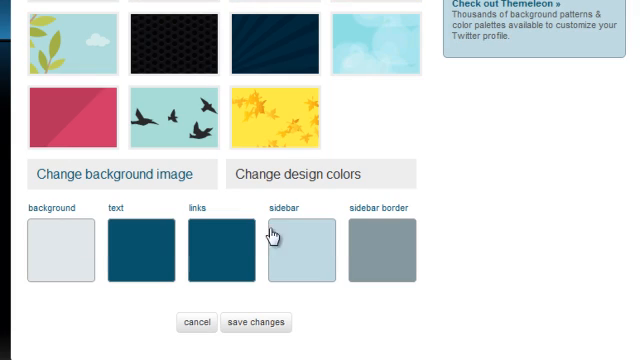
mouse_move(50, 250)
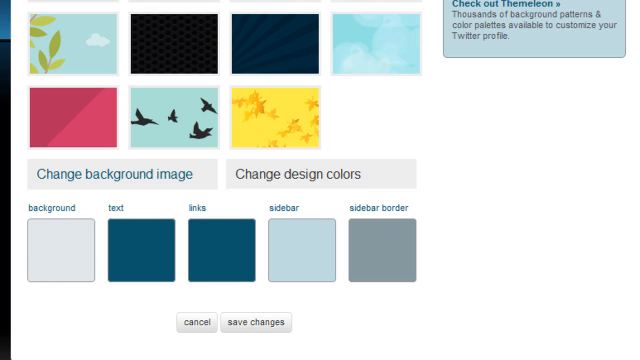
mouse_move(62, 259)
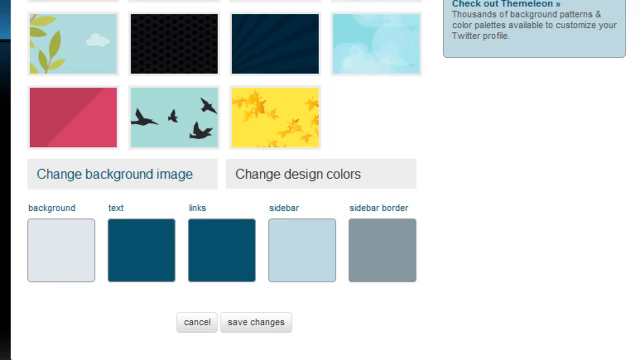
mouse_move(64, 270)
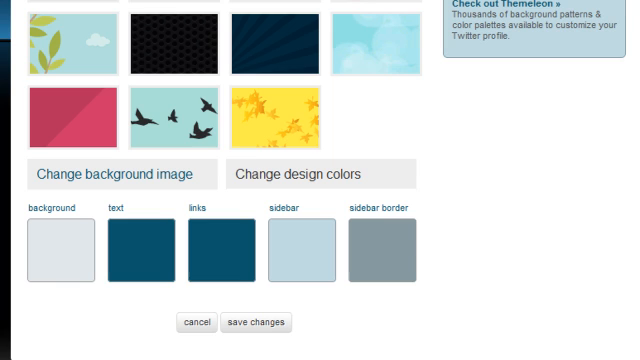
mouse_move(185, 120)
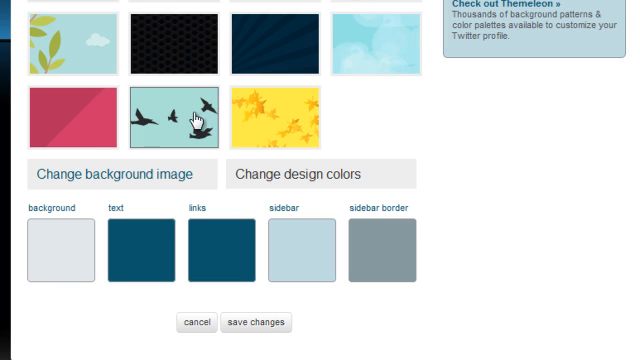
mouse_move(405, 172)
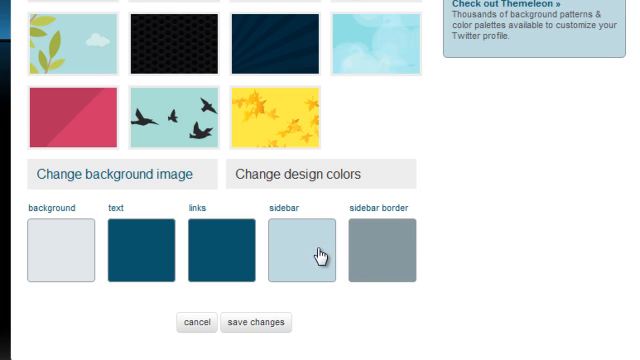
left_click(301, 247)
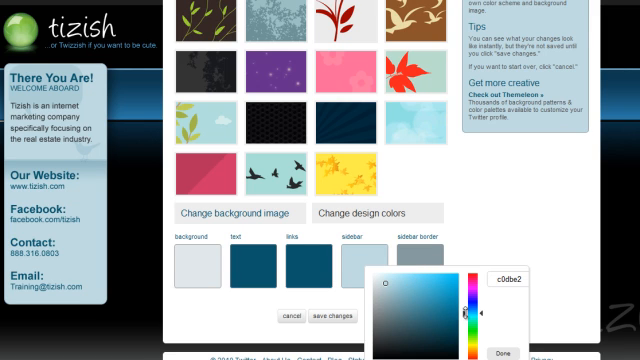
mouse_move(515, 225)
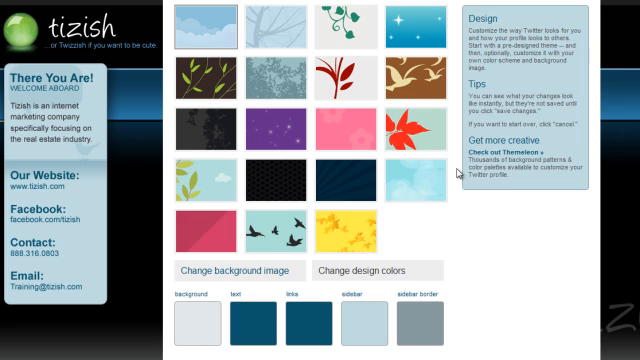
scroll("down", 3)
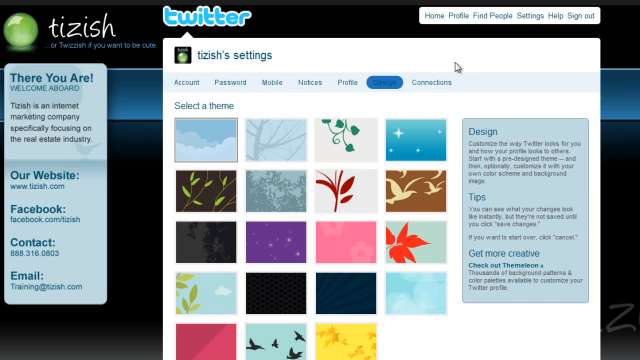
mouse_move(467, 70)
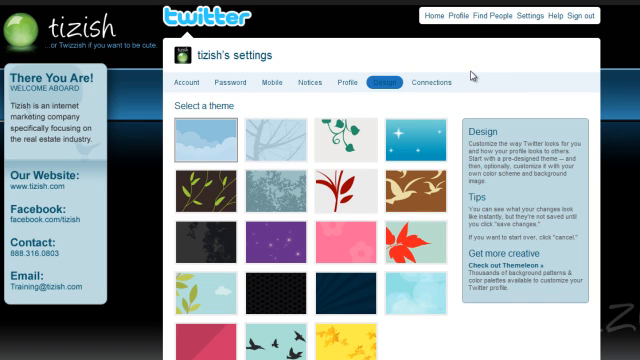